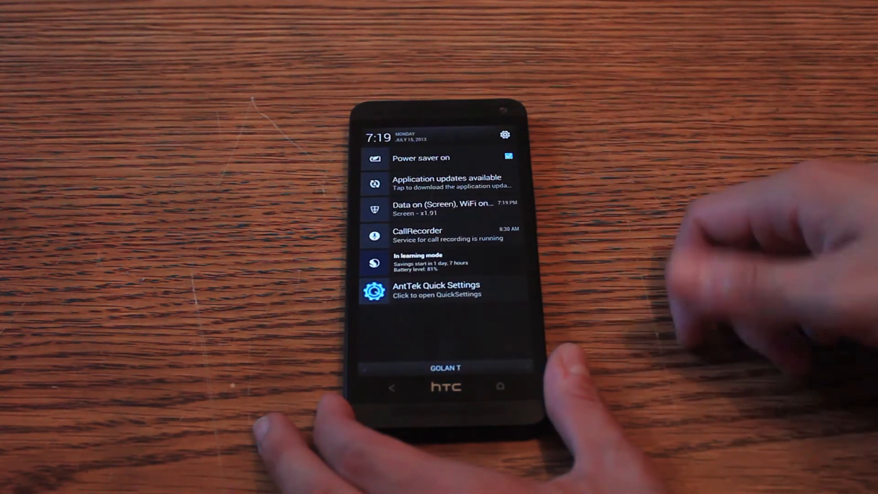
# Start installing the available application updates and dismiss the Installing updates notice.
pyautogui.click(448, 207)
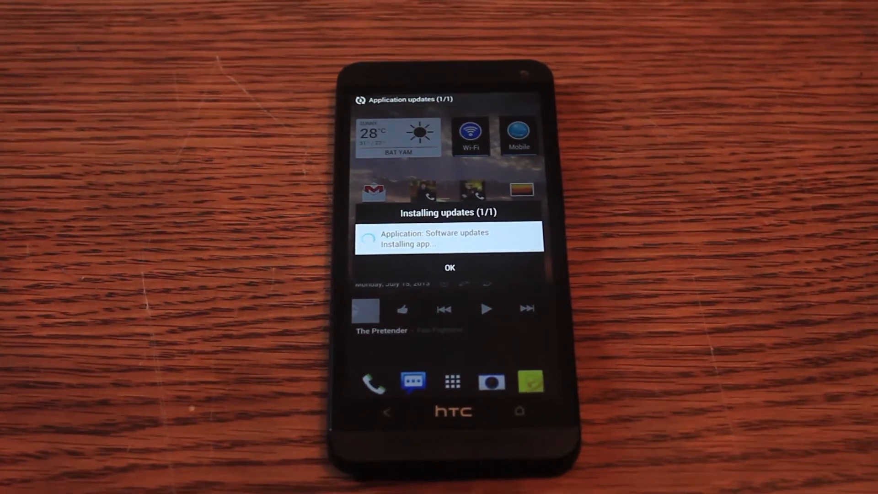
pyautogui.click(448, 267)
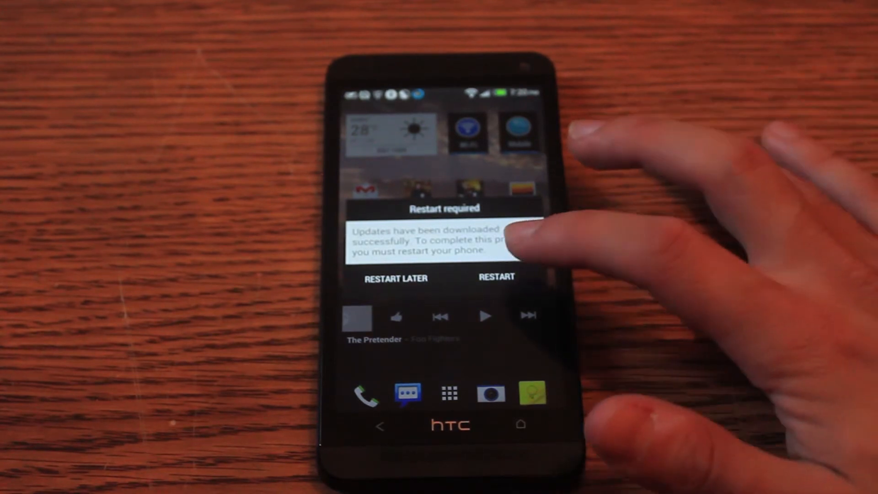
# Confirm the restart so the phone reboots to finish applying the updates.
pyautogui.click(496, 276)
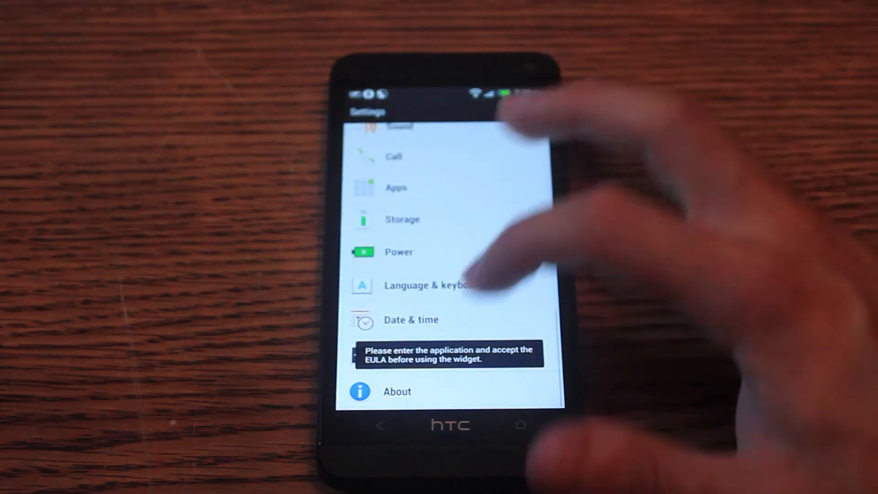
# Open About in Settings to see Software updates, Phone identity and Software information.
pyautogui.click(396, 391)
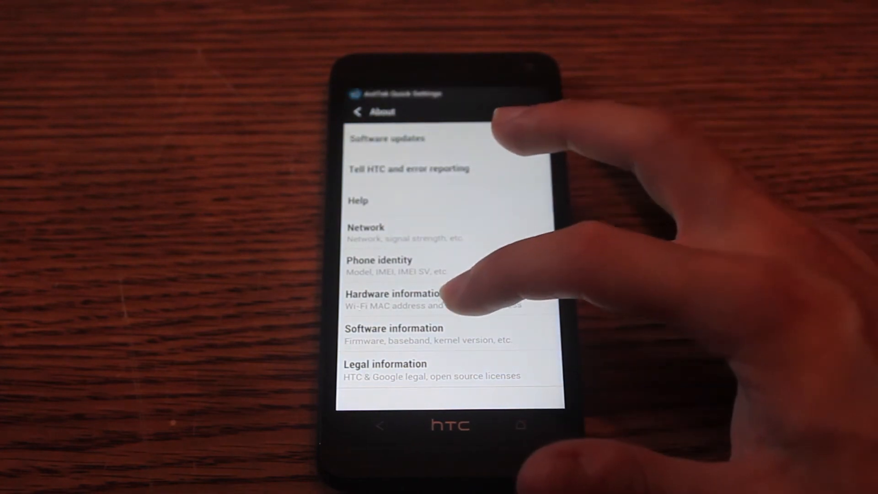
pyautogui.click(394, 328)
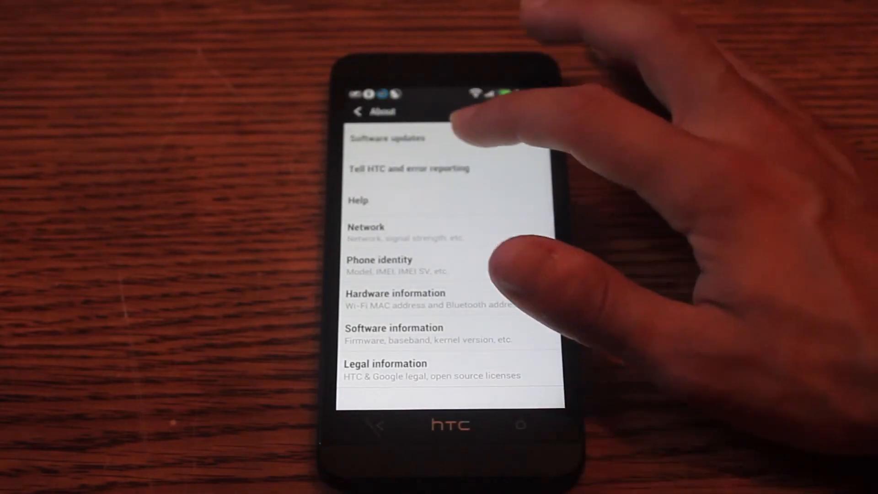
# Check for system updates and download software 2.24.161.1 with Android 4.2.2.
pyautogui.click(388, 138)
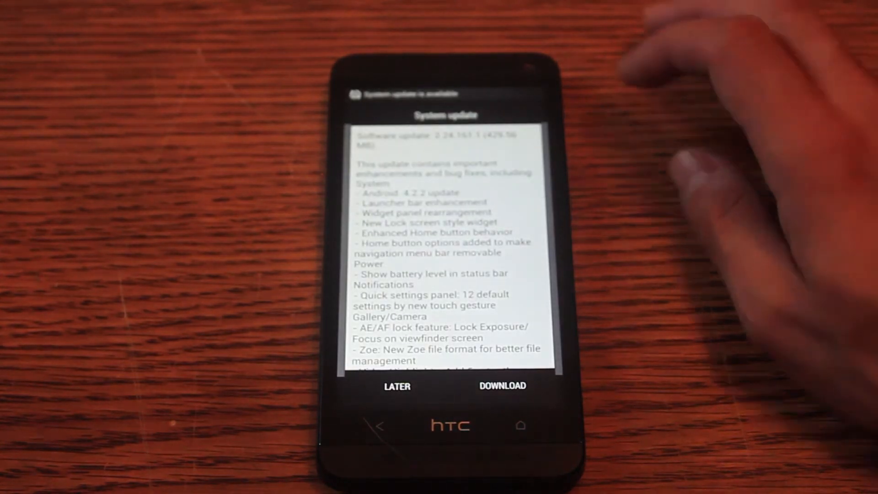
pyautogui.click(502, 385)
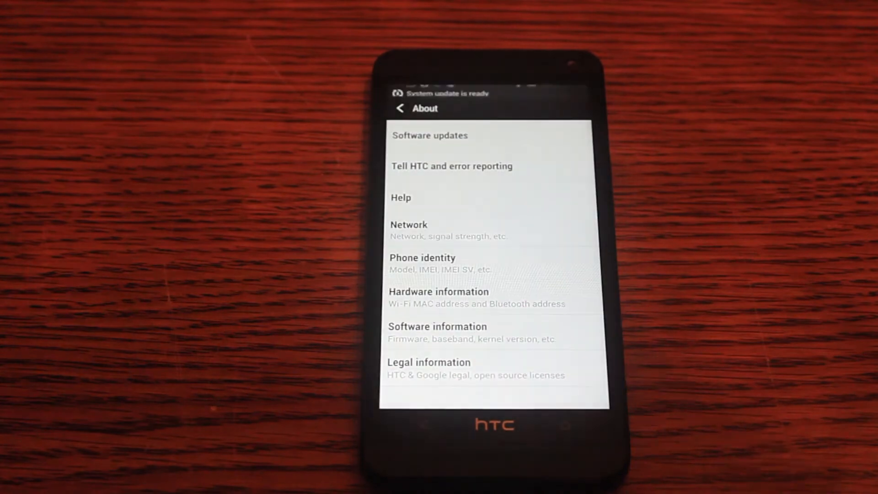
# Open the ready system update and confirm Install now.
pyautogui.click(429, 135)
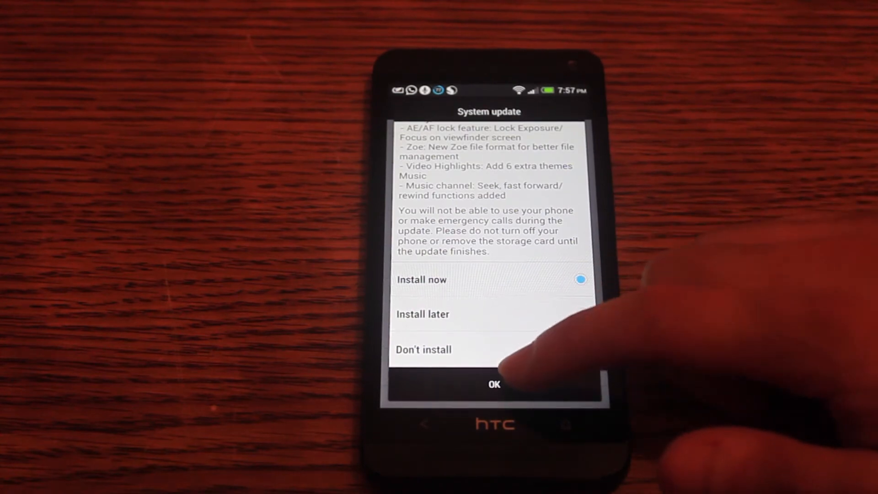
pyautogui.click(493, 384)
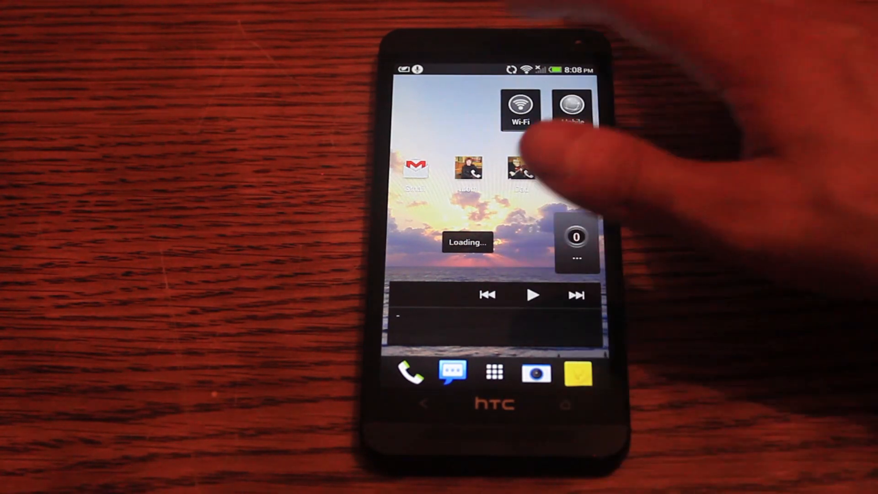
# Open Software information to confirm Android 4.2.2, Sense 5.0 and software 2.24.161.1.
pyautogui.moveTo(493, 70); pyautogui.dragTo(493, 224)
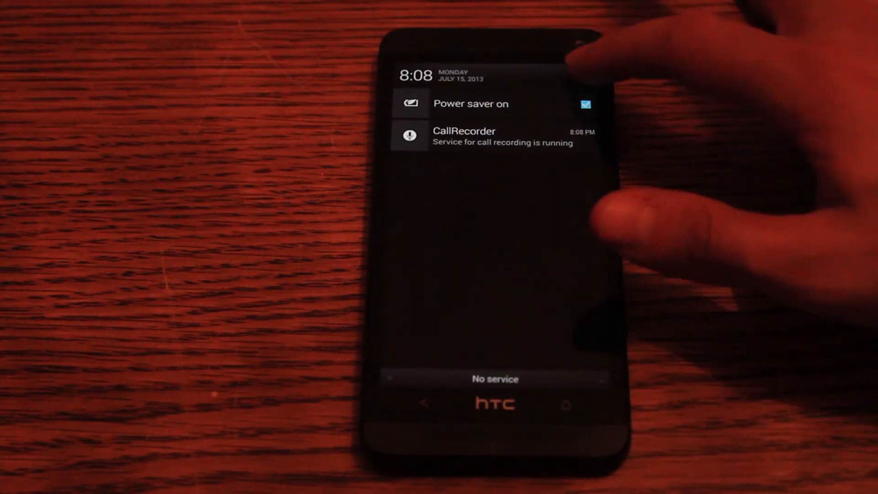
pyautogui.click(582, 75)
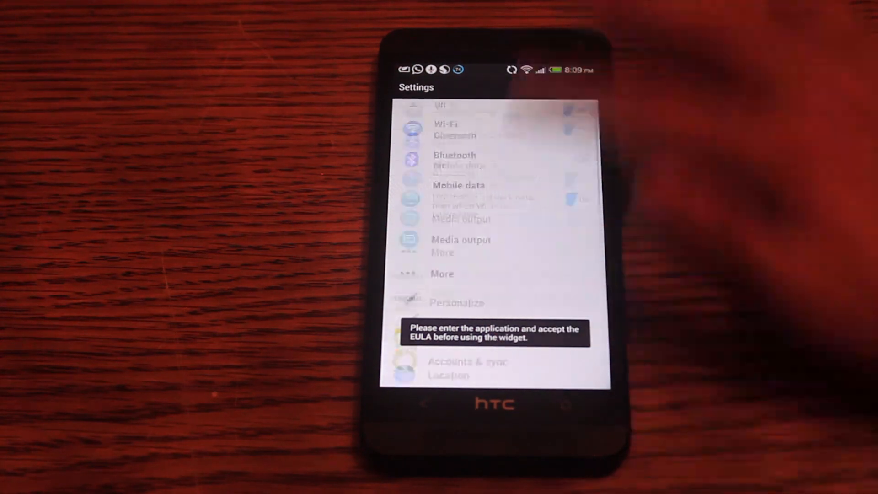
pyautogui.scroll(-3)
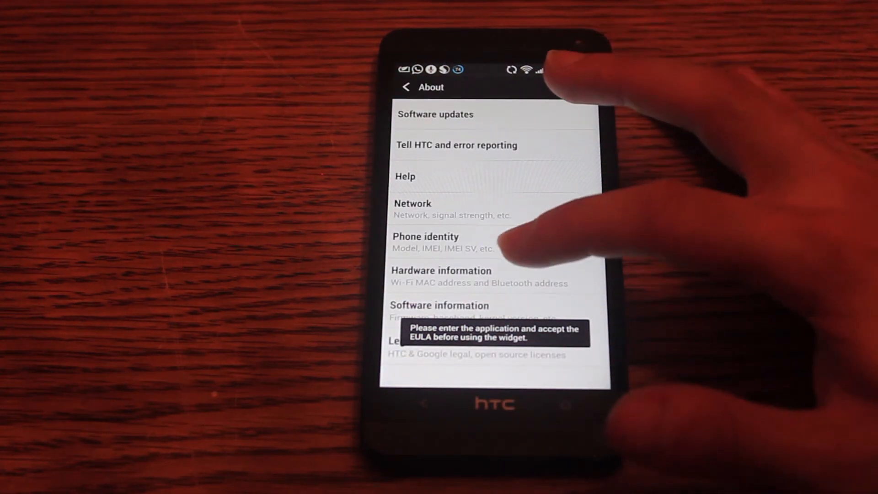
pyautogui.click(439, 305)
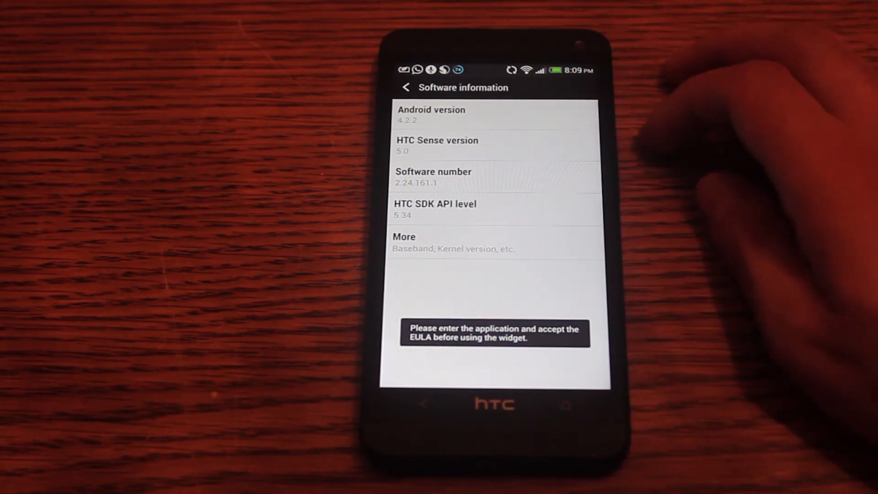